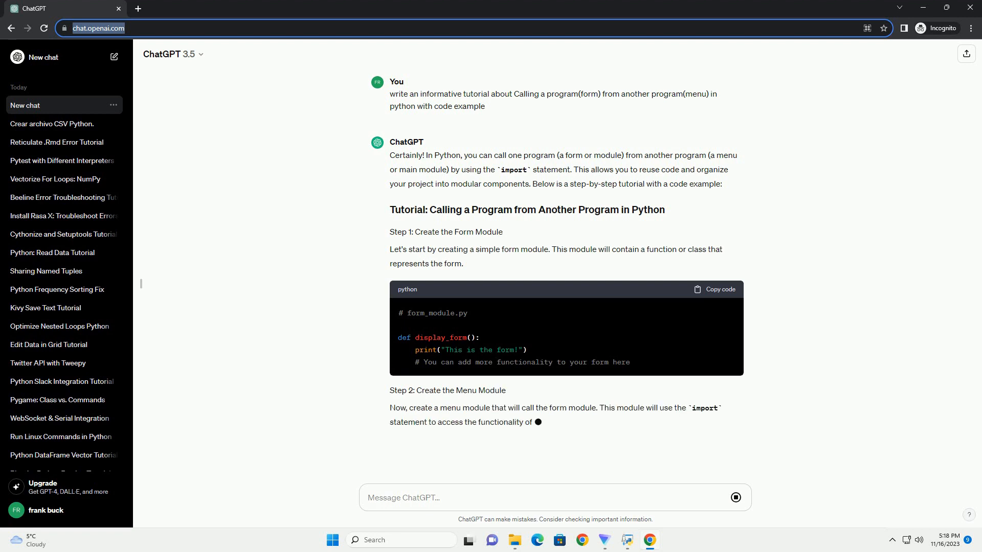
scroll(down, 3)
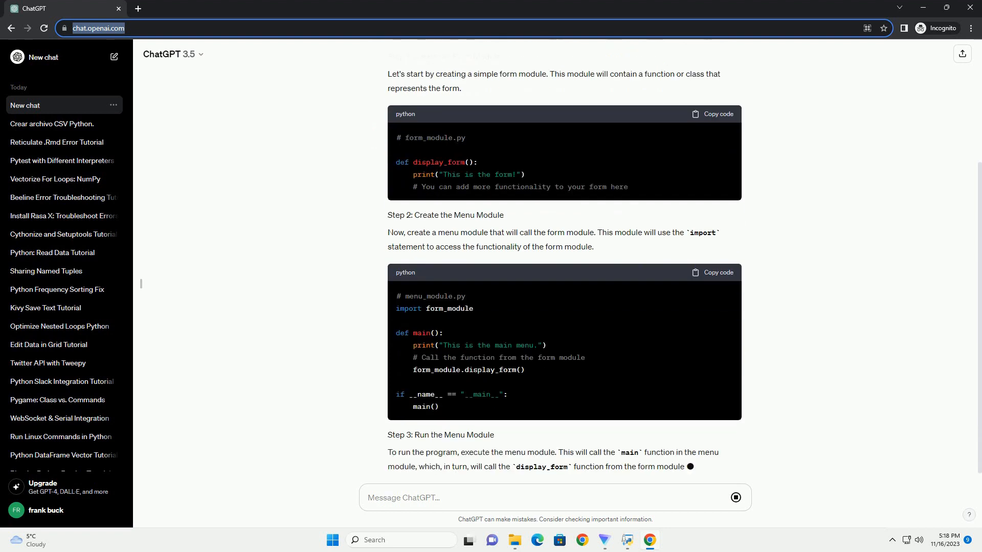
scroll(down, 3)
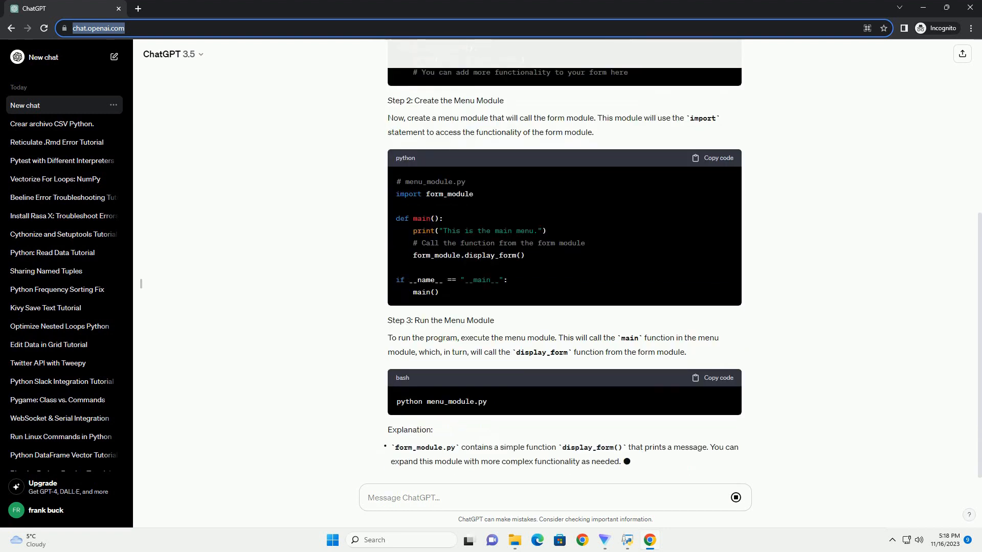